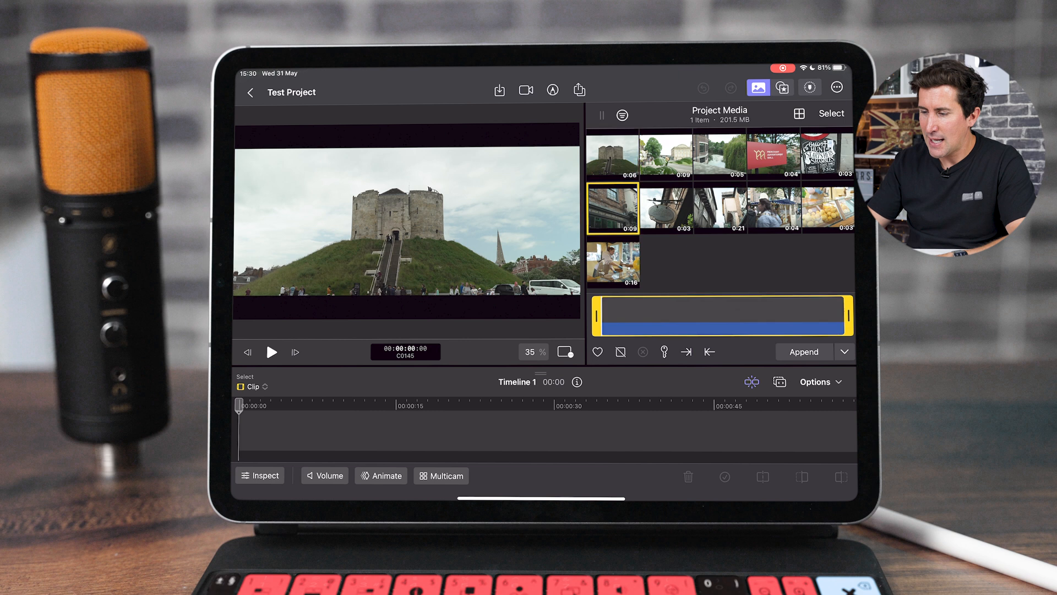
Preview the hanging shop sign, narrow street and shop front clips
left_click(668, 209)
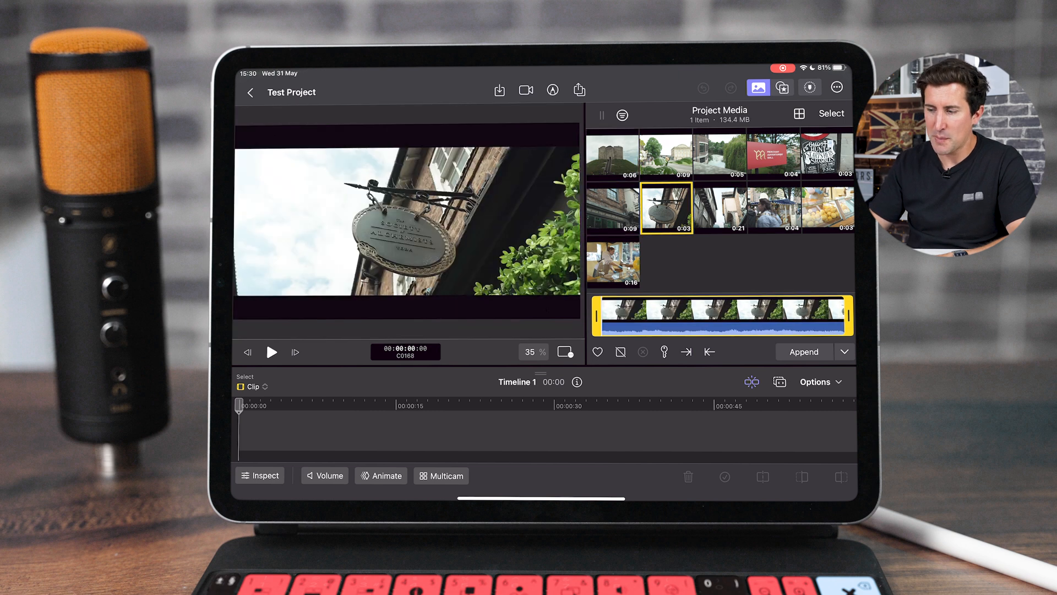
left_click(720, 209)
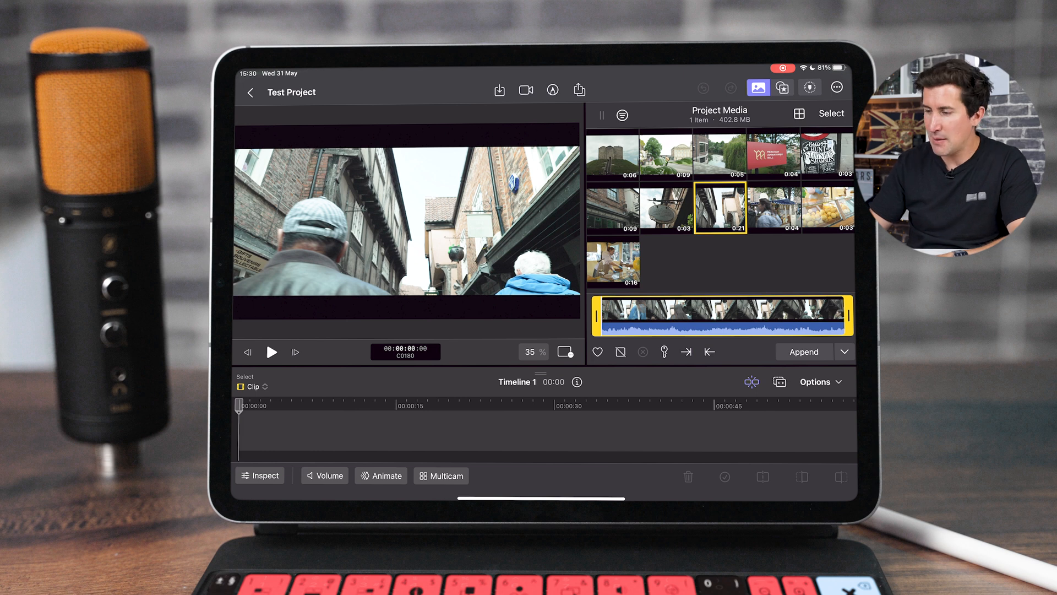
left_click(612, 208)
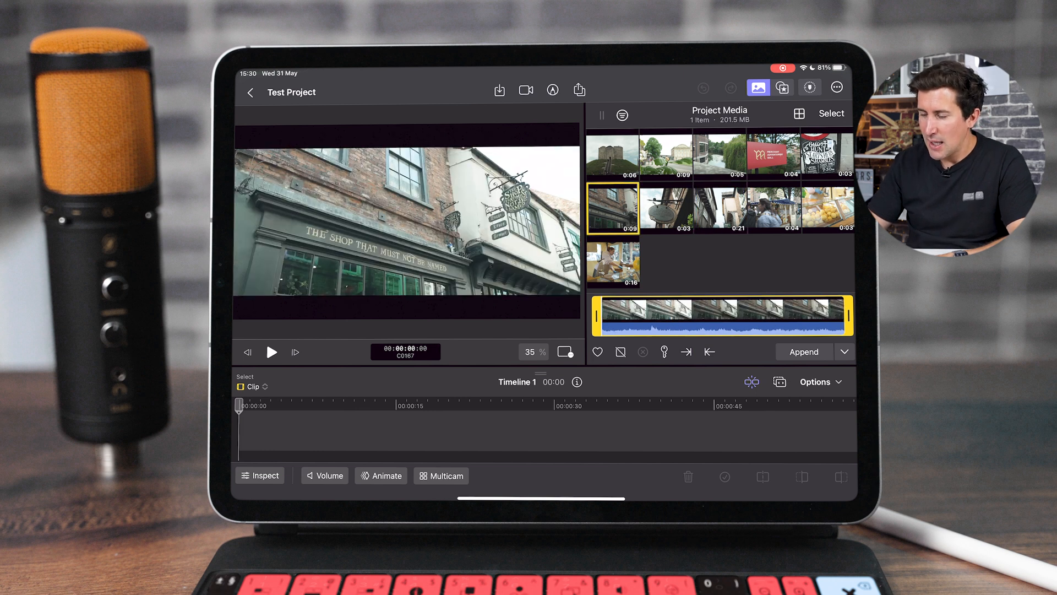
Select the three shop and street clips and tag them with a new 'Shops' keyword
left_click(832, 113)
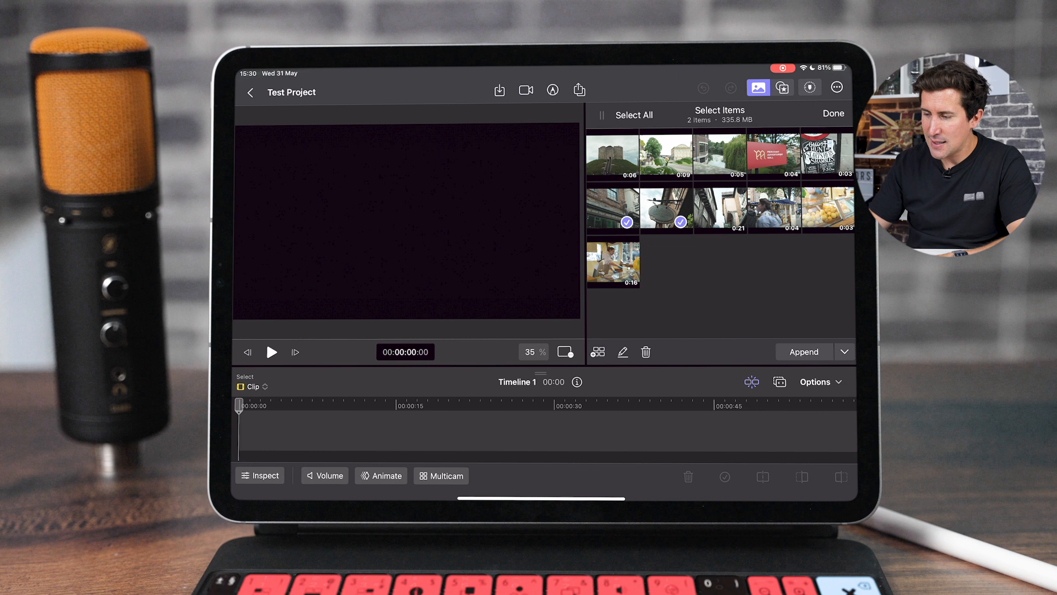
left_click(720, 211)
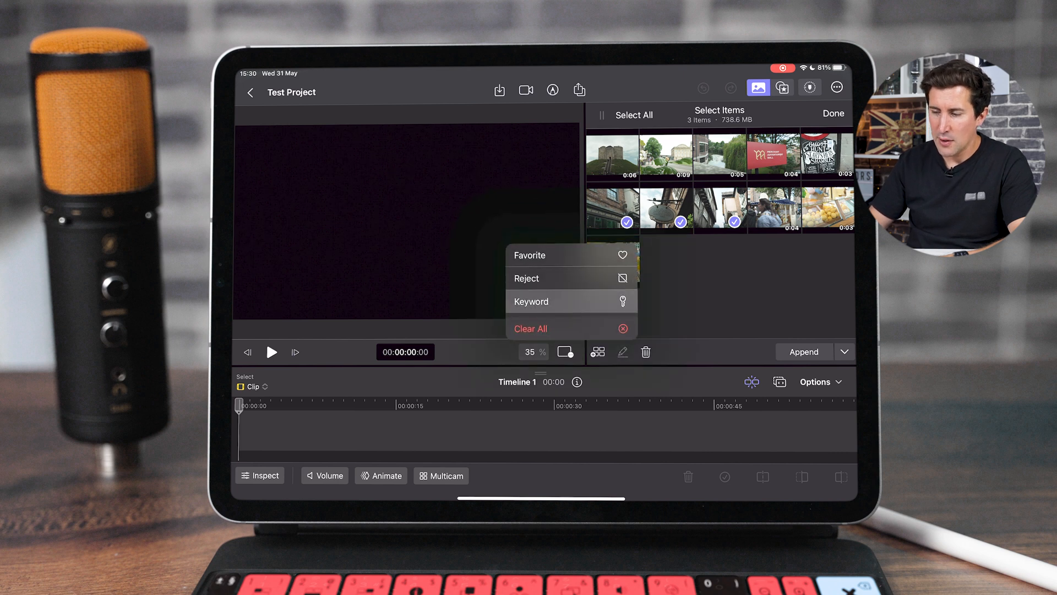
left_click(531, 301)
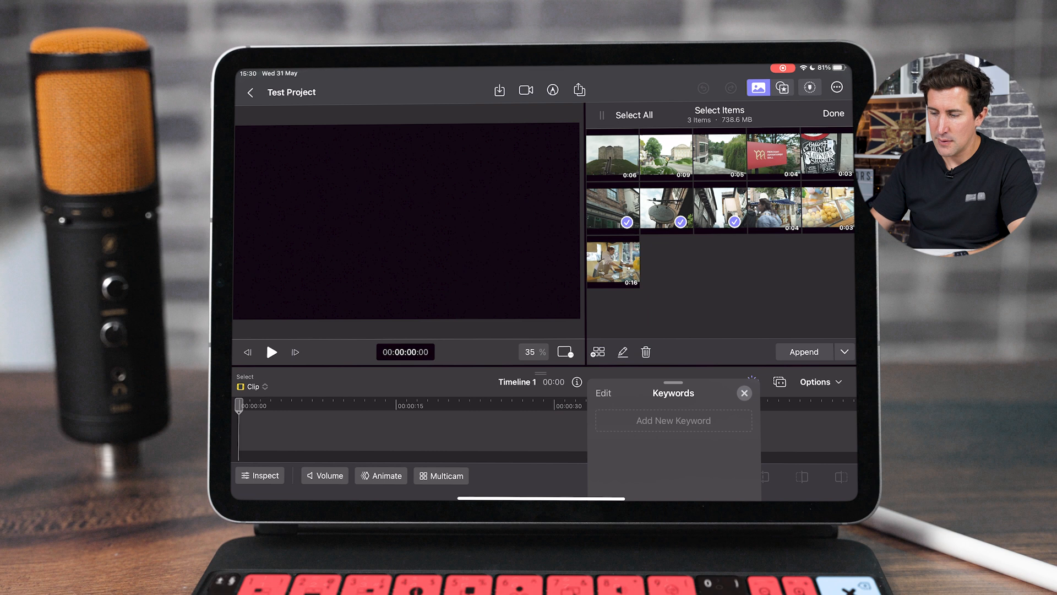
type("s")
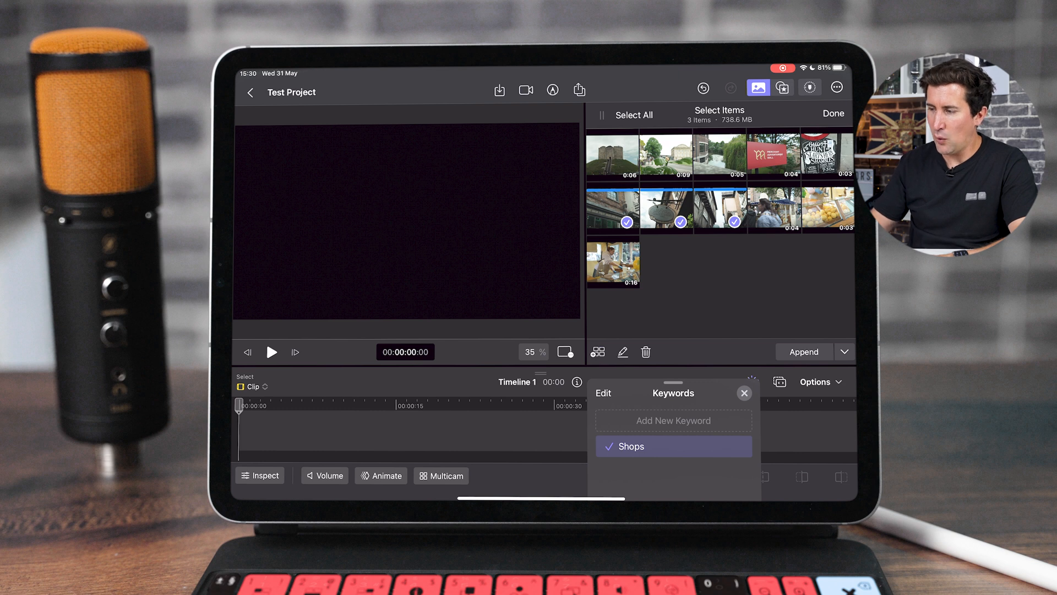
left_click(745, 393)
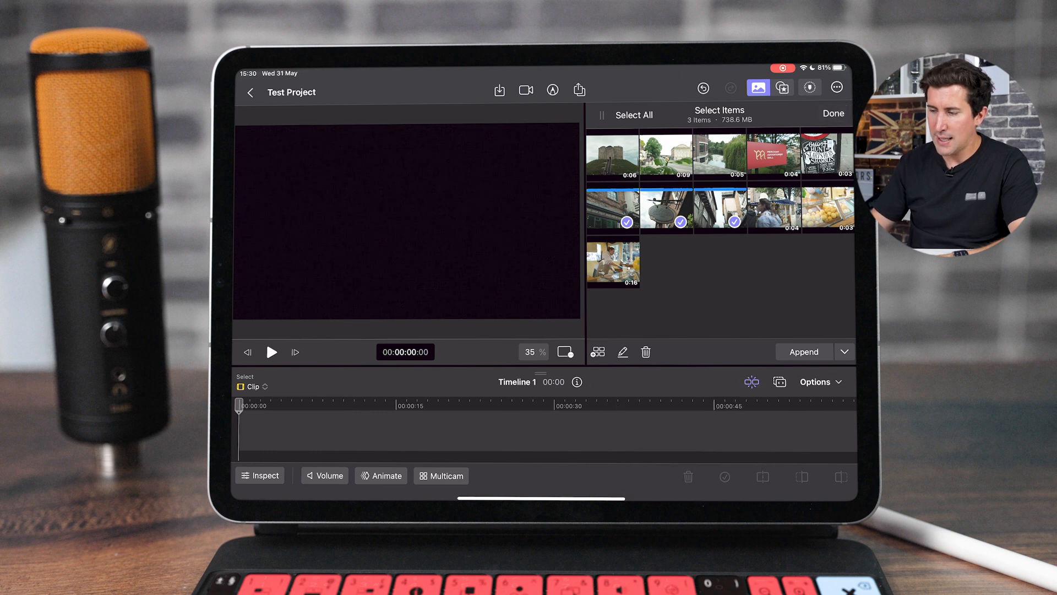
left_click(833, 114)
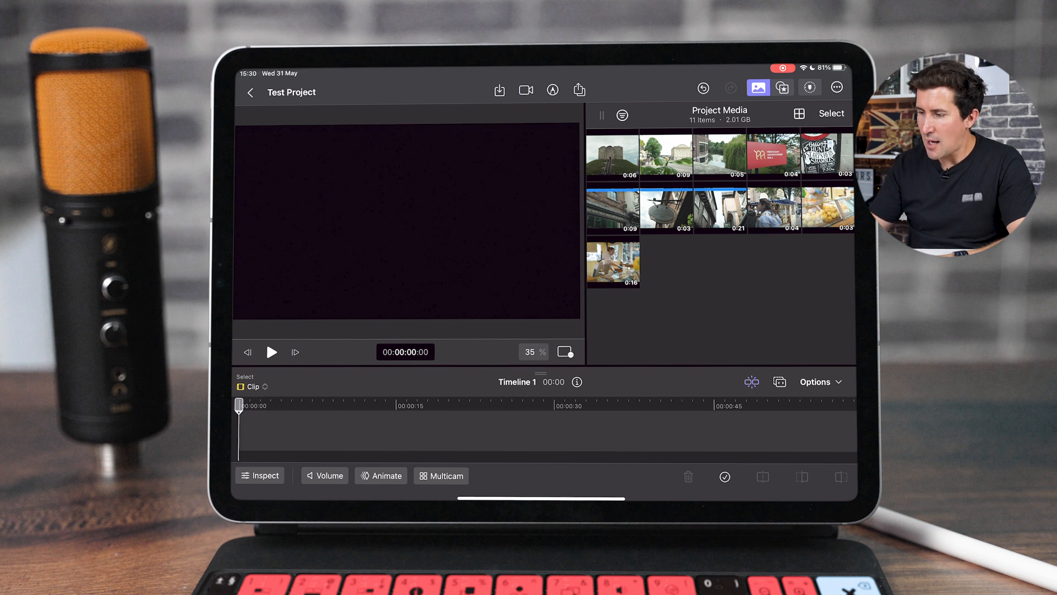
Select the castle and green-area clips and add the keyword 'Castle' to both
left_click(613, 154)
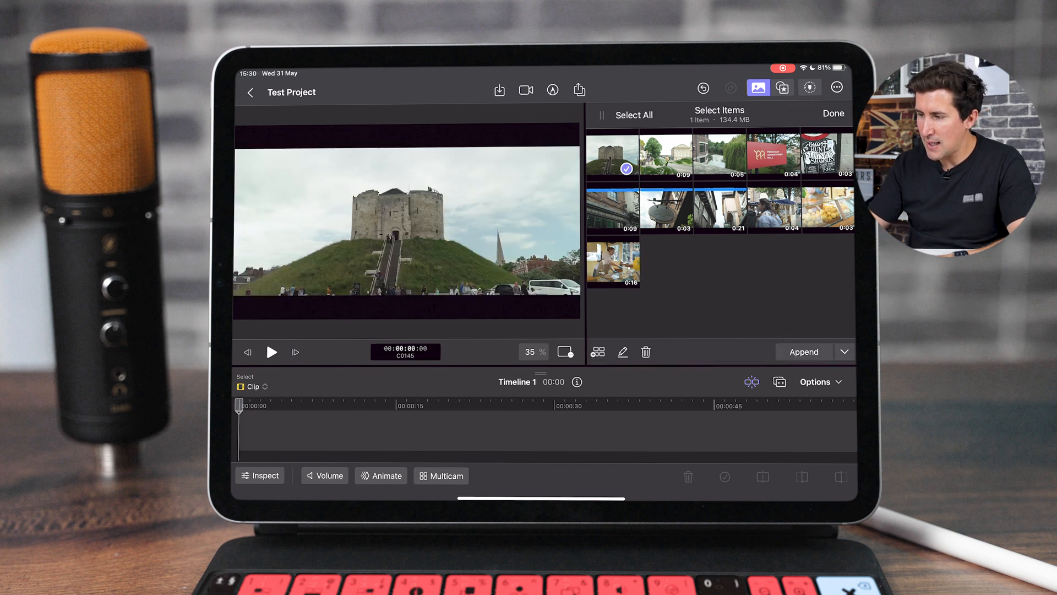
left_click(680, 168)
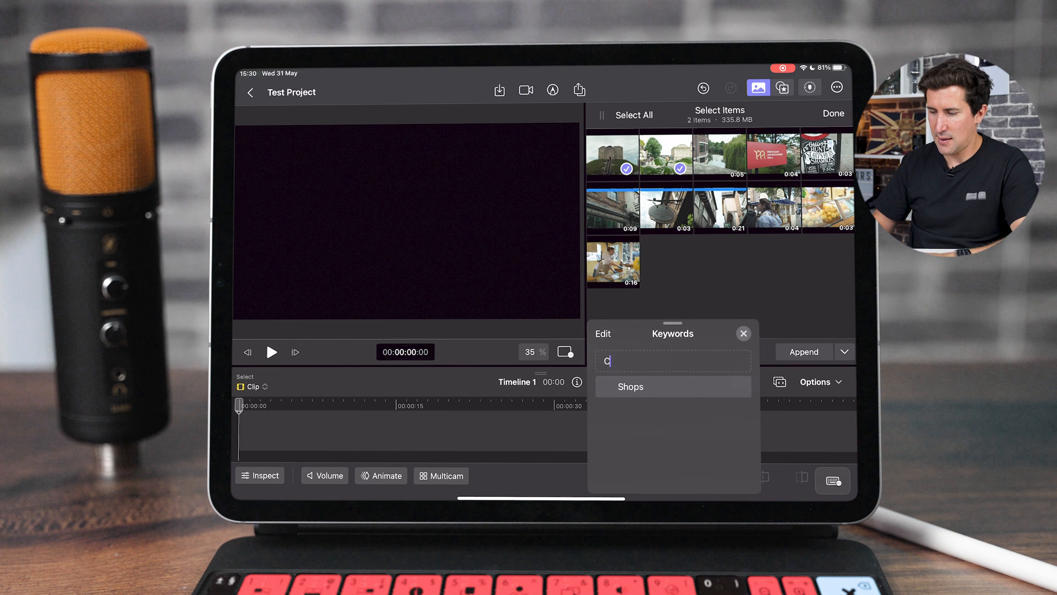
type("Castle")
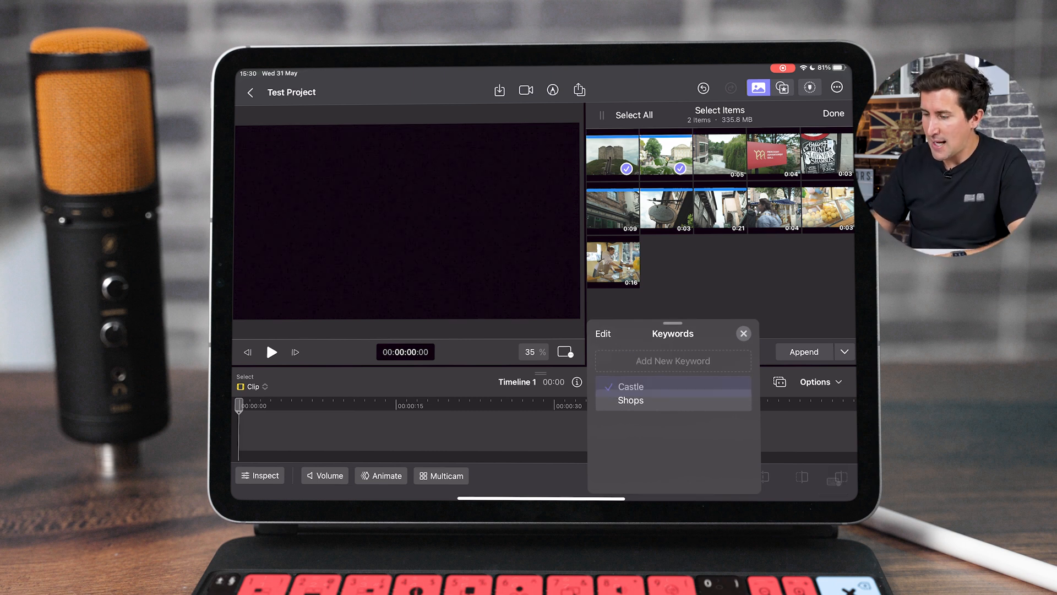
left_click(743, 333)
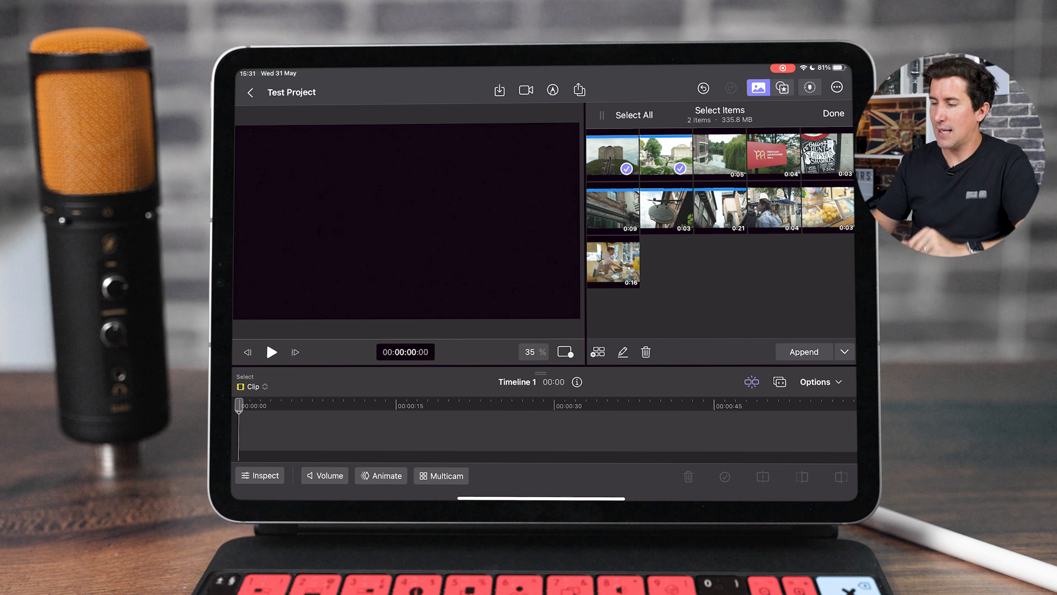
left_click(833, 114)
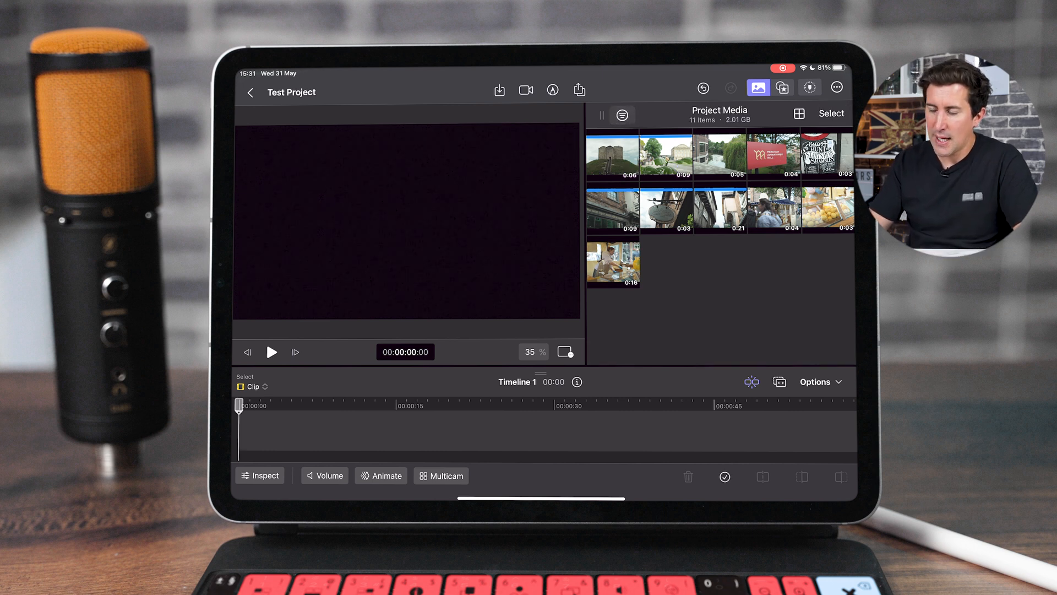
left_click(621, 114)
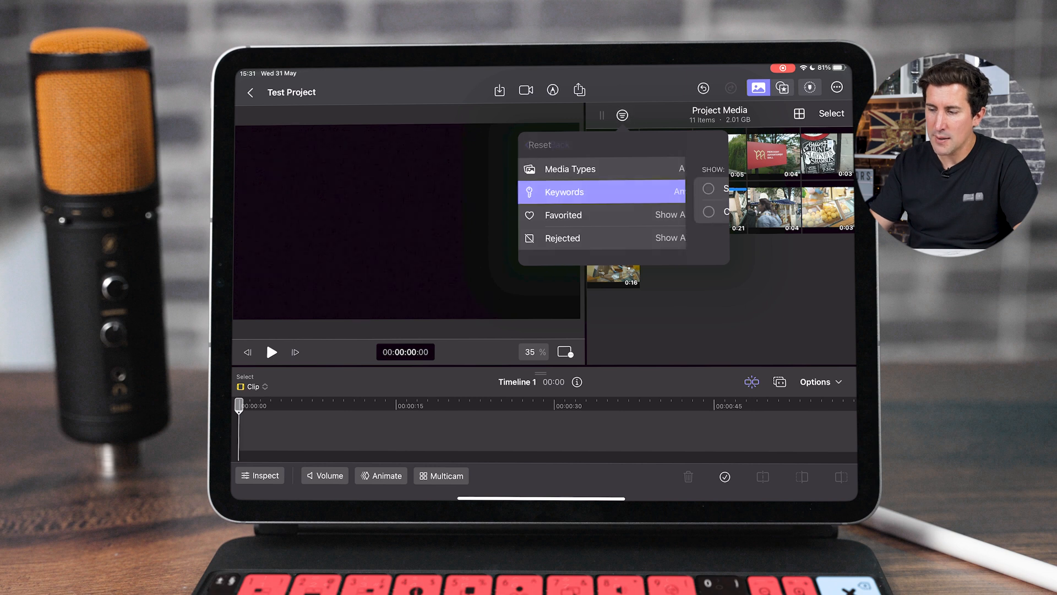
left_click(563, 192)
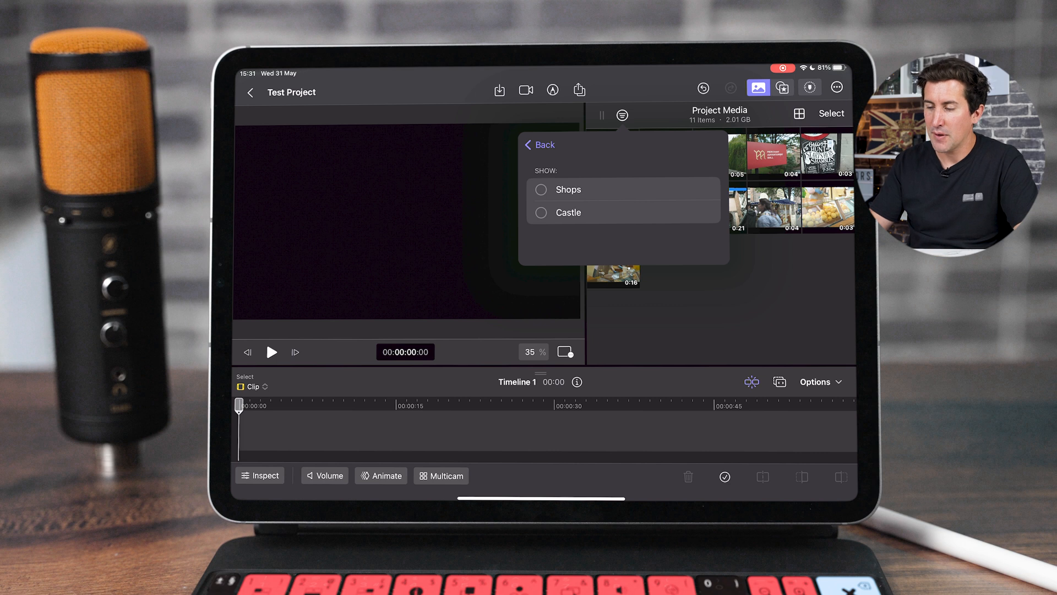
left_click(542, 189)
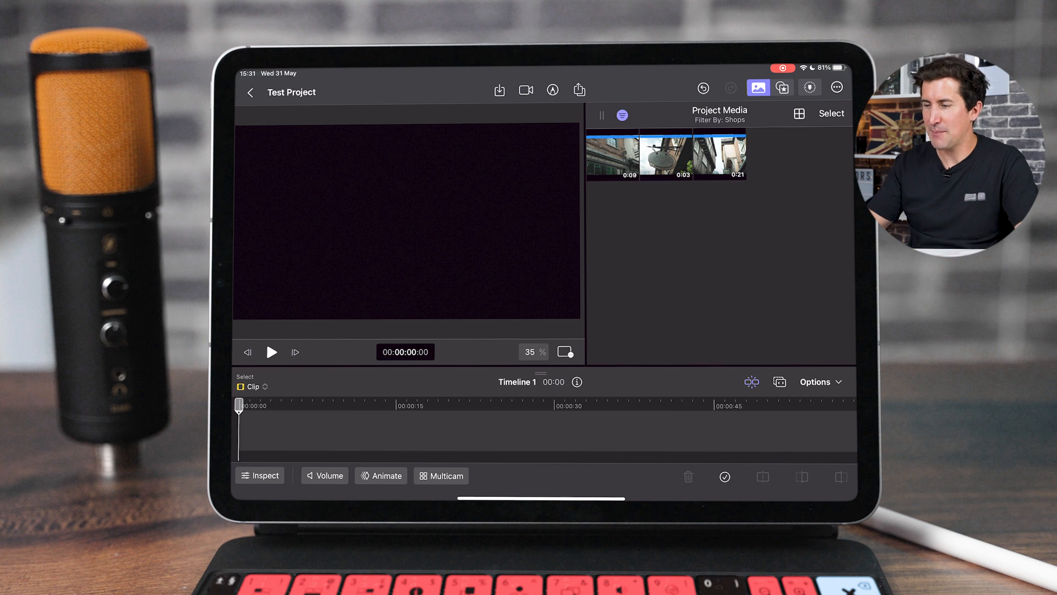
left_click(621, 114)
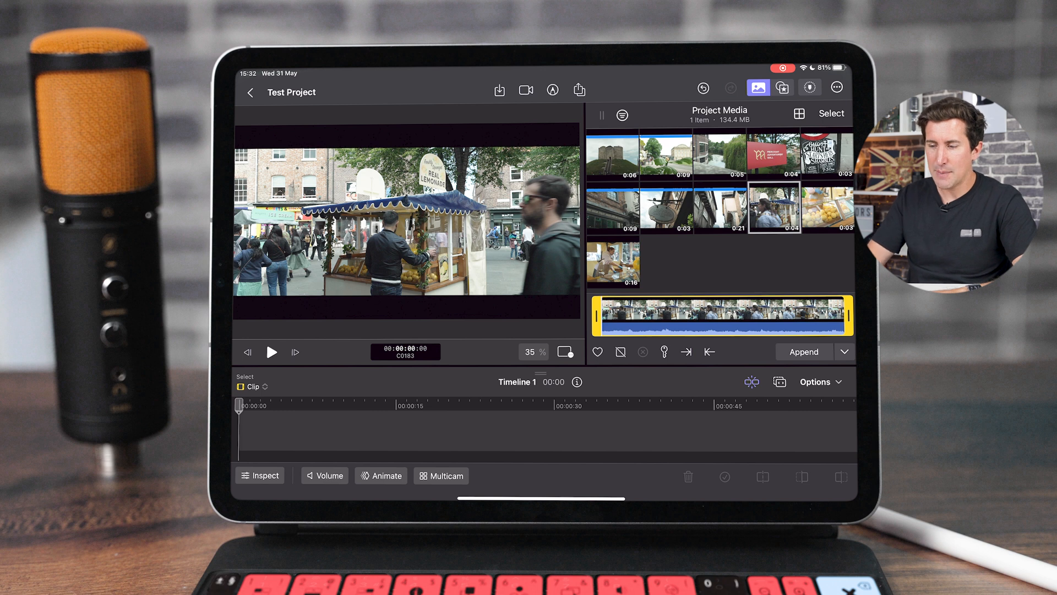
Favourite the lemonade stall, bakery counter and ghost hunt sign clips with the heart button
left_click(774, 207)
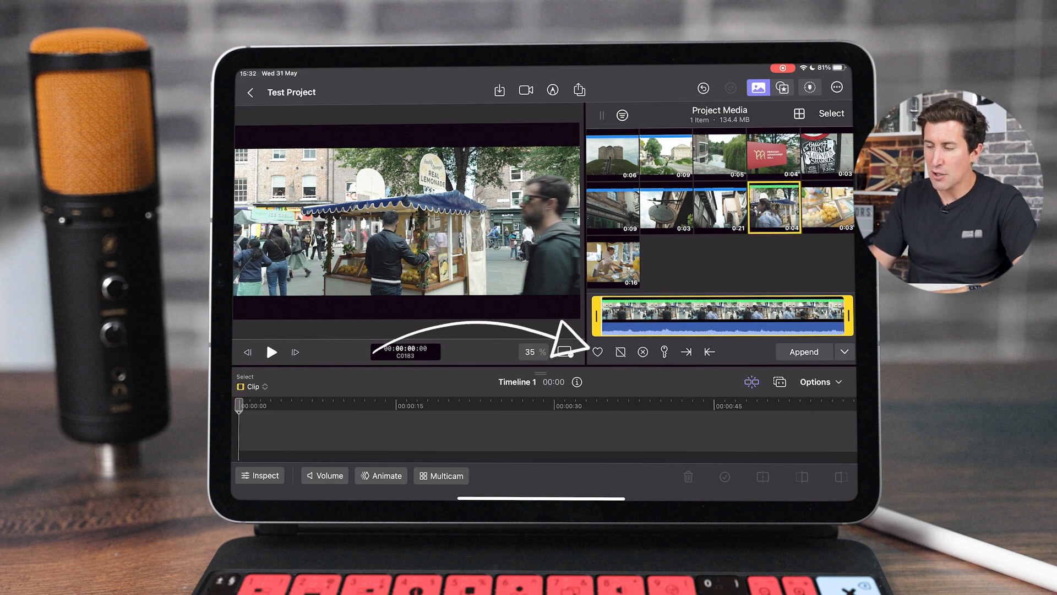
left_click(827, 207)
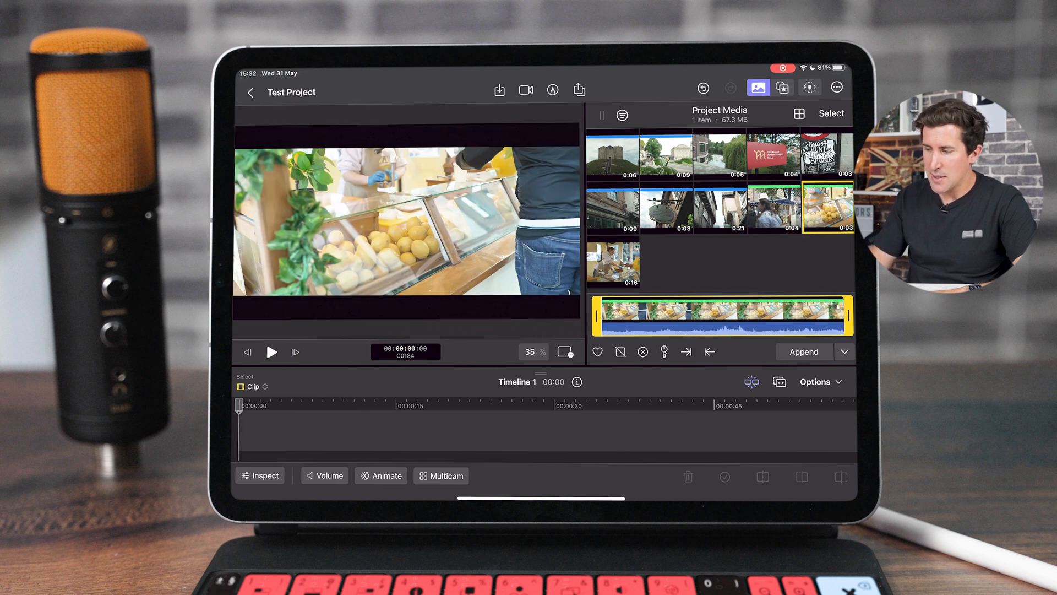
left_click(828, 154)
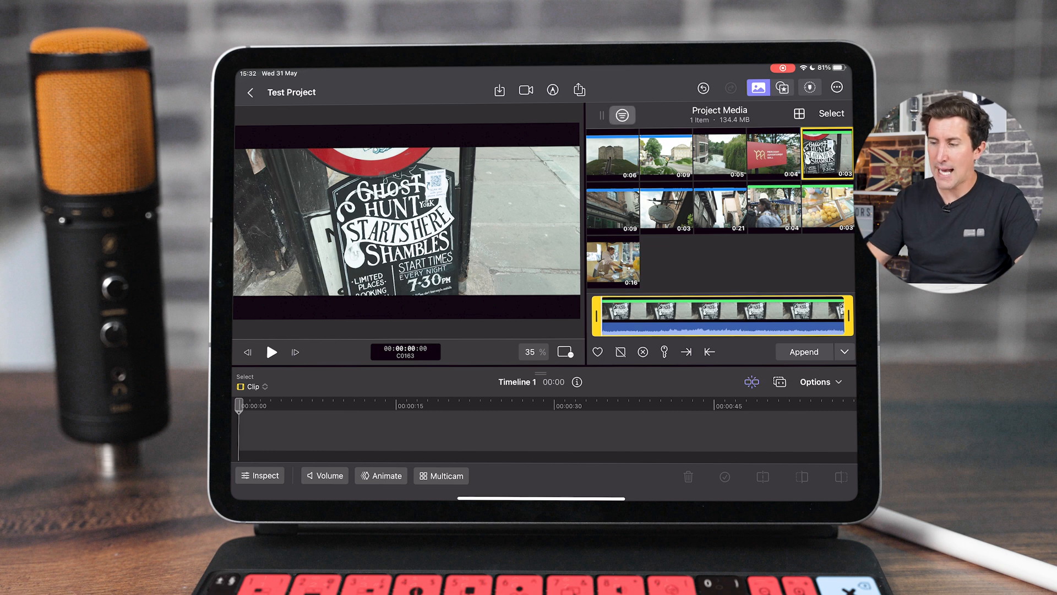
Set the browser filter to Show Favorited so only favourited clips appear
left_click(622, 114)
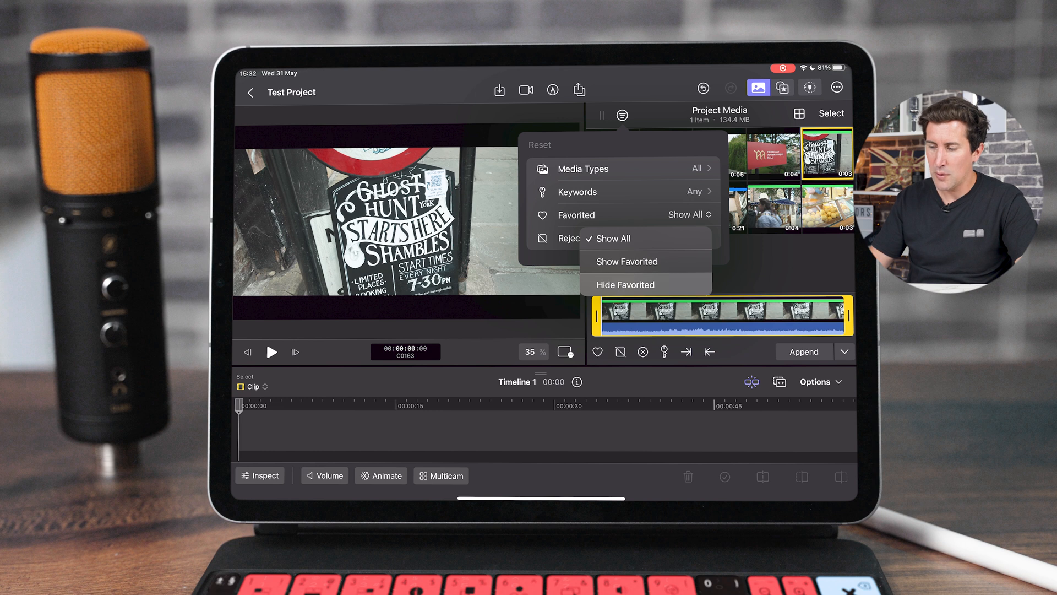
left_click(627, 262)
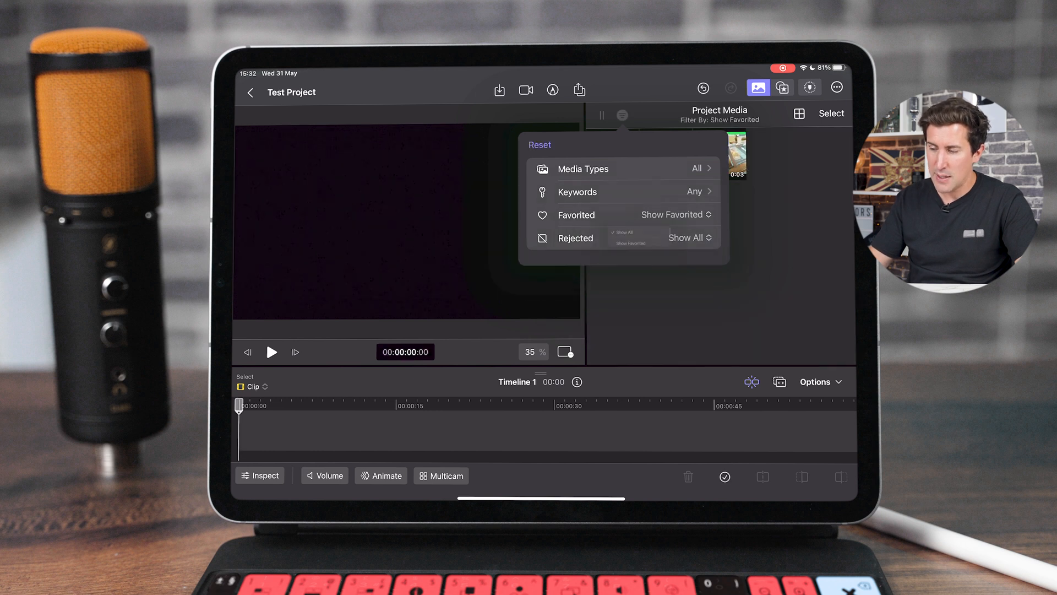